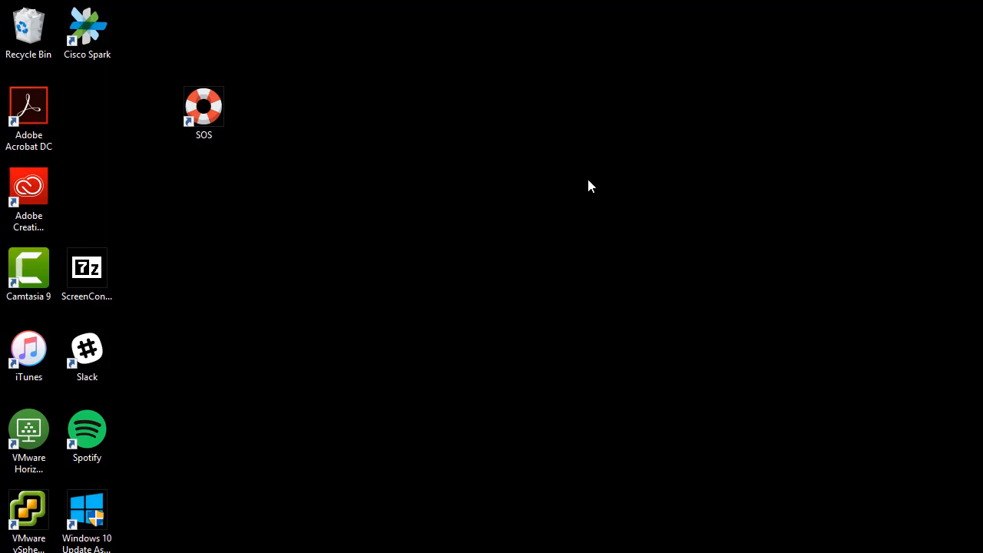
Launch SOS from the desktop and send a request as John Doe: 'I'm not receiving any email'
left_click(203, 108)
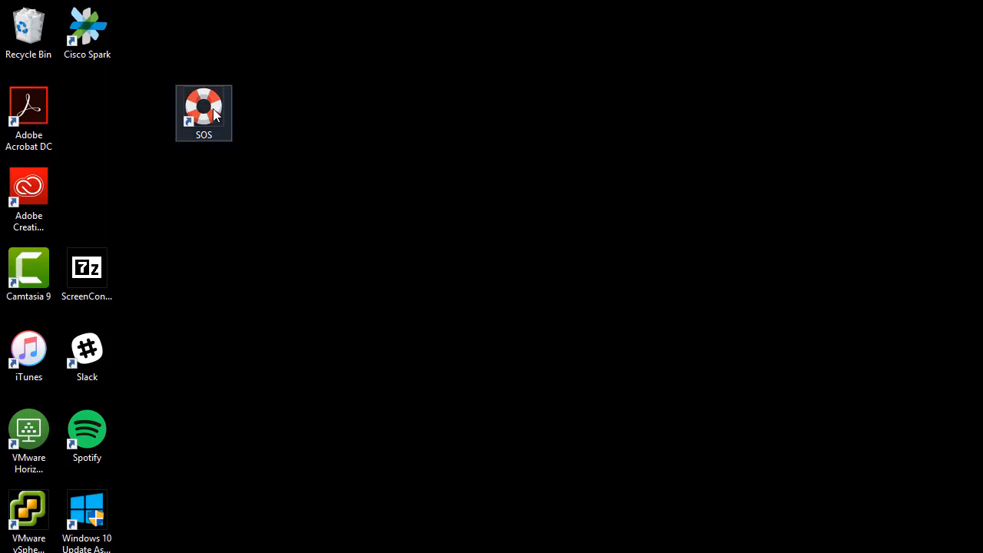
double_click(203, 108)
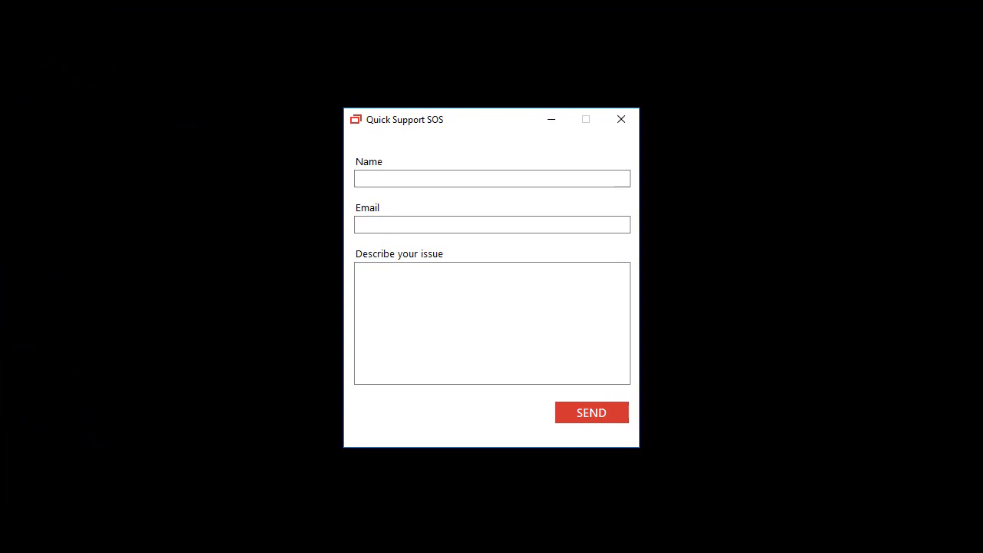
type("John Doe")
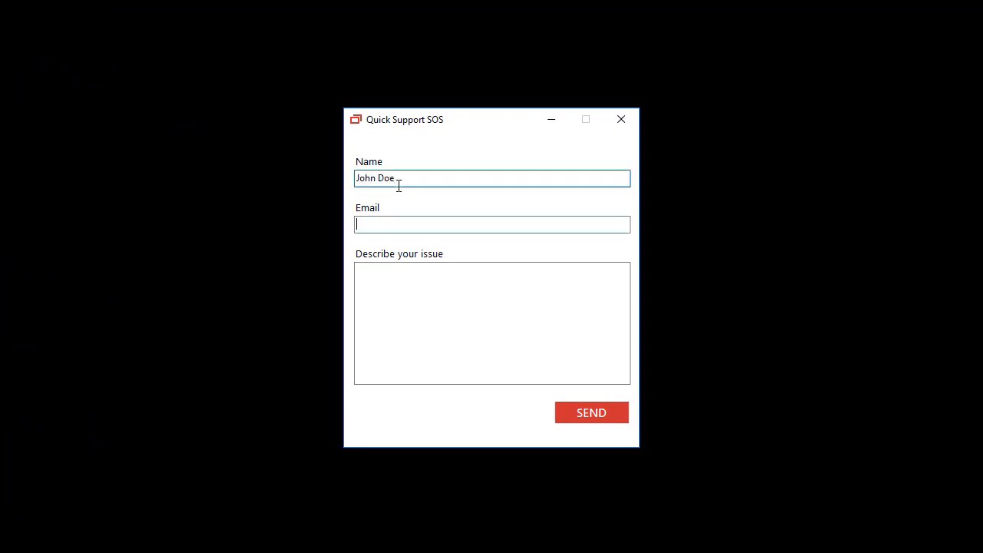
type("I'm not receiving any email")
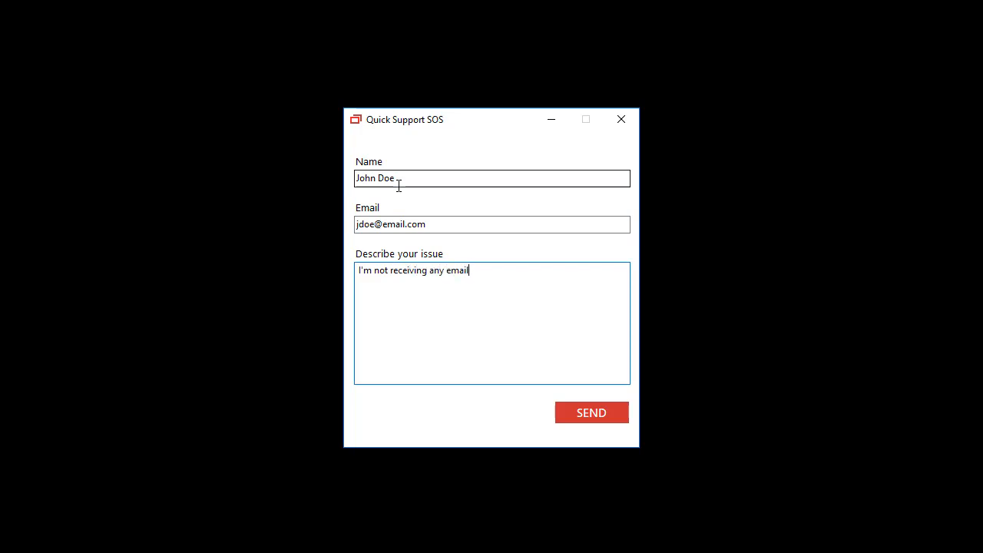
left_click(592, 412)
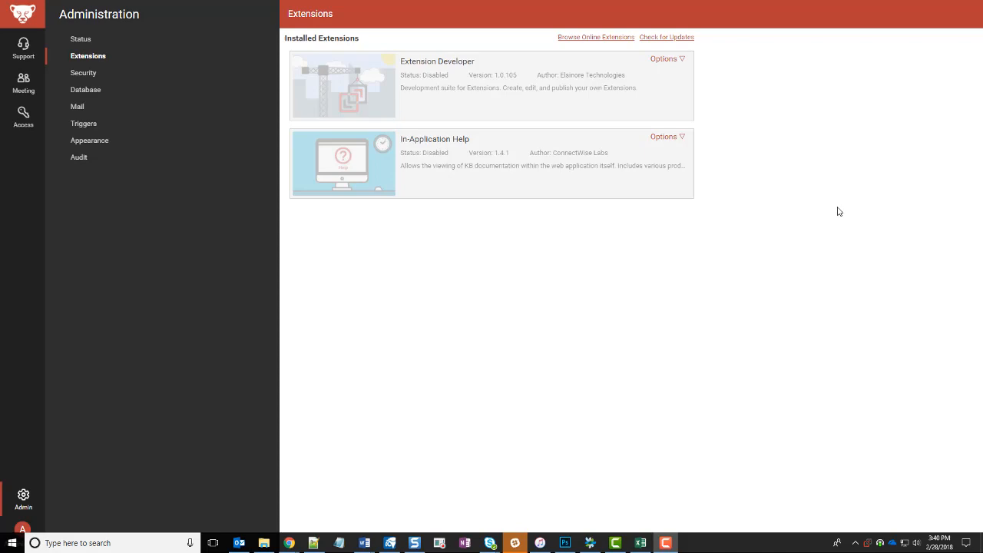
Find SOS Deployer in the online marketplace and install it
left_click(596, 37)
type("sos")
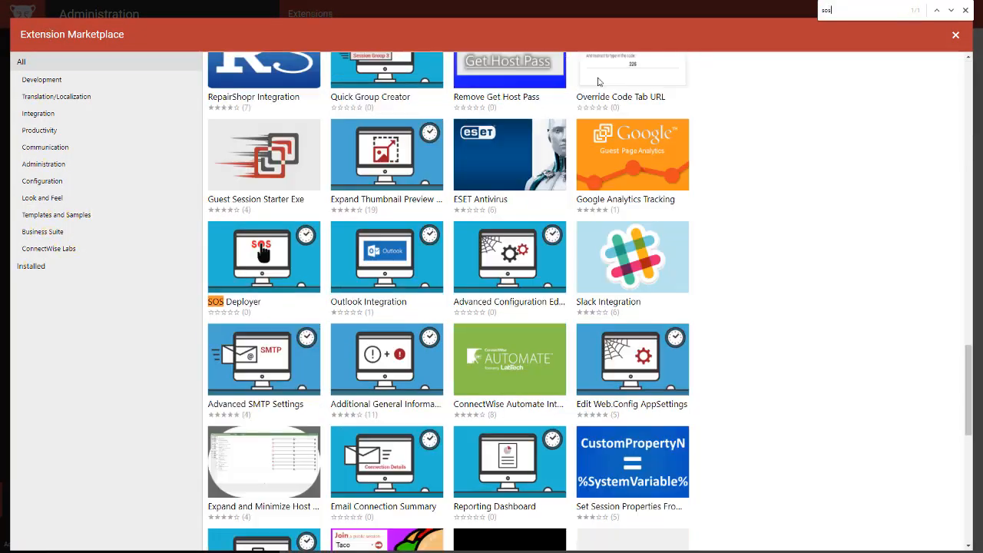
left_click(264, 257)
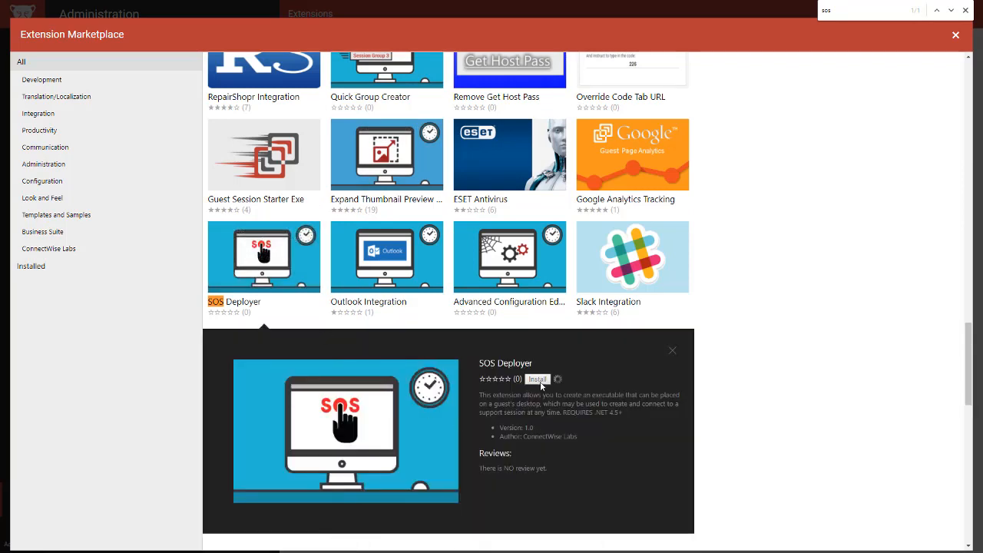
left_click(538, 378)
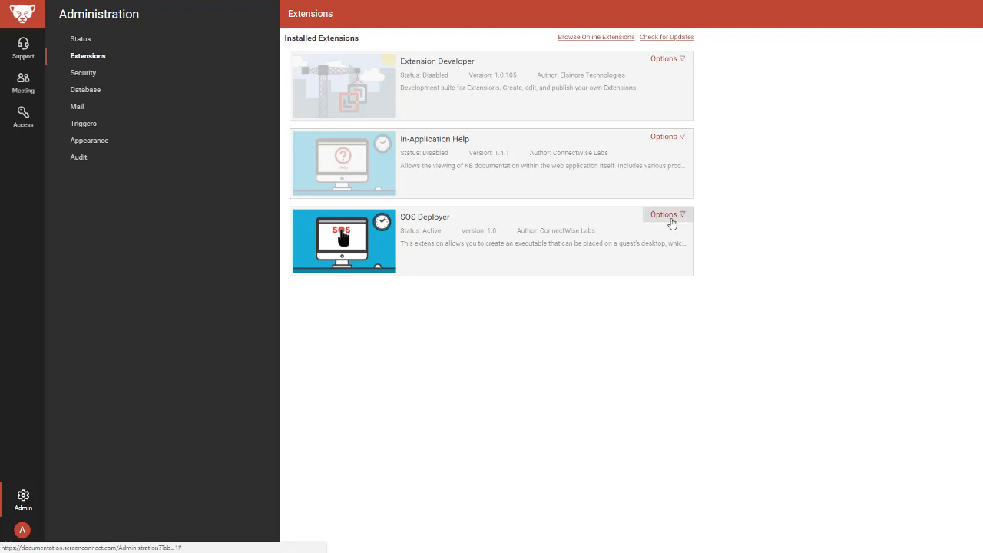
Set SOS Deployer's ButtonBackgroundColor to custom #0d5fea and save the settings
left_click(663, 215)
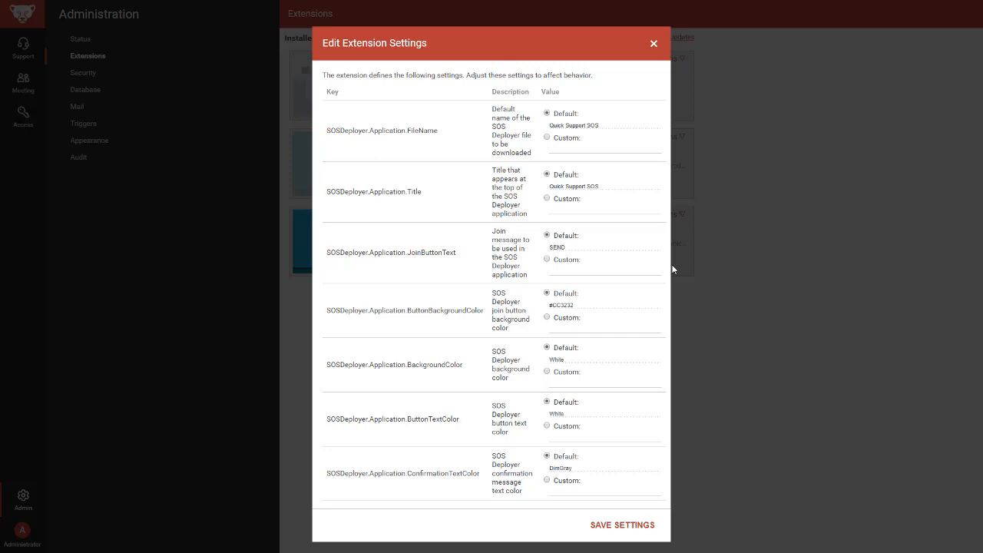
mouse_move(602, 306)
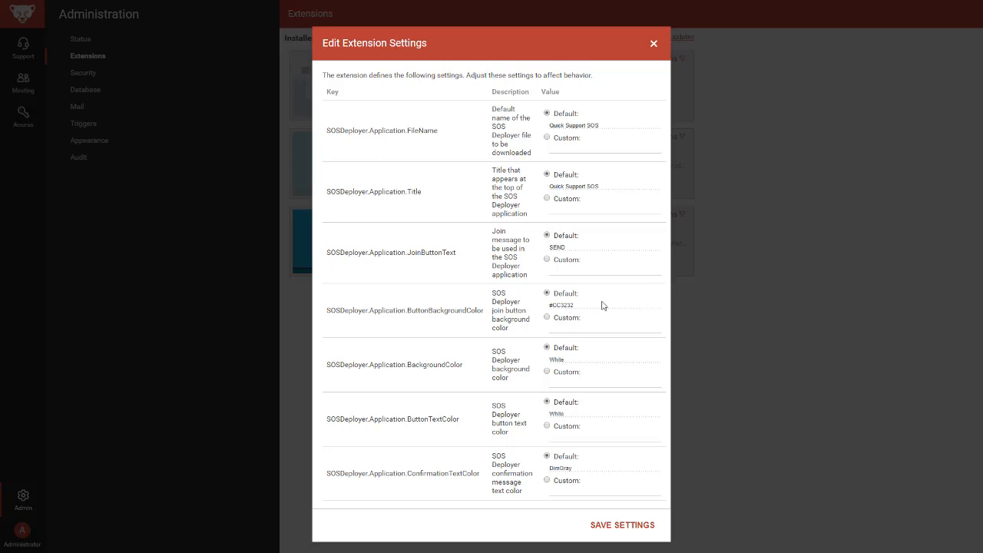
left_click(547, 317)
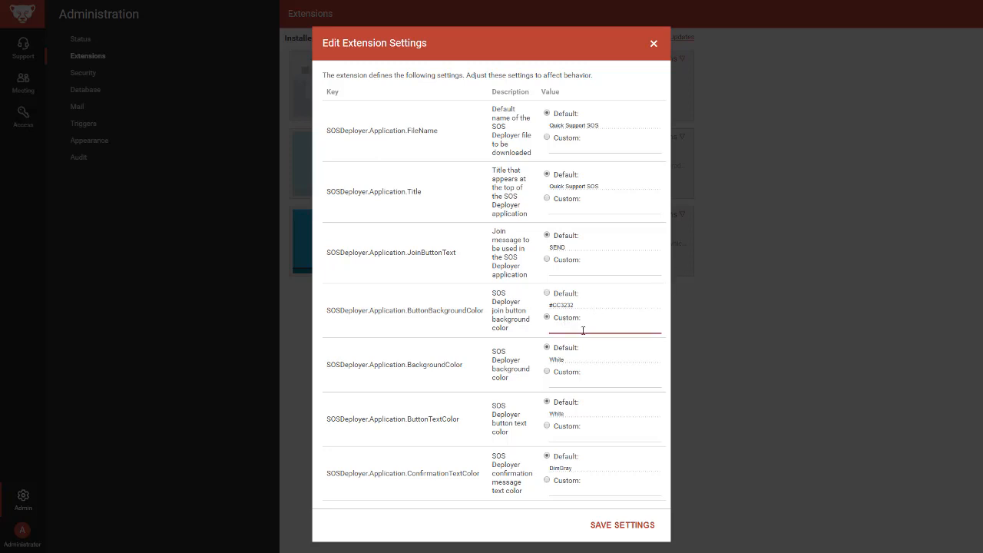
type("#0d5fea")
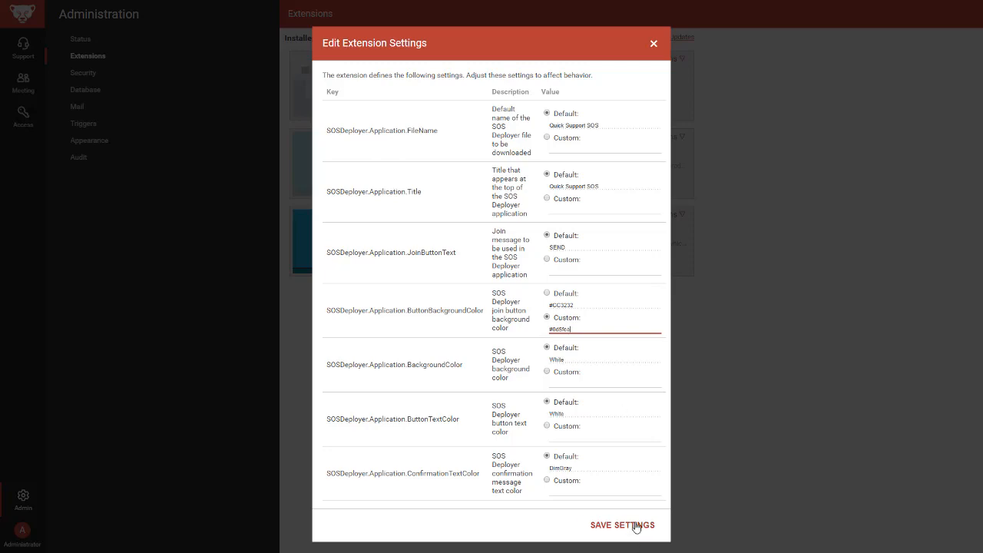
left_click(622, 525)
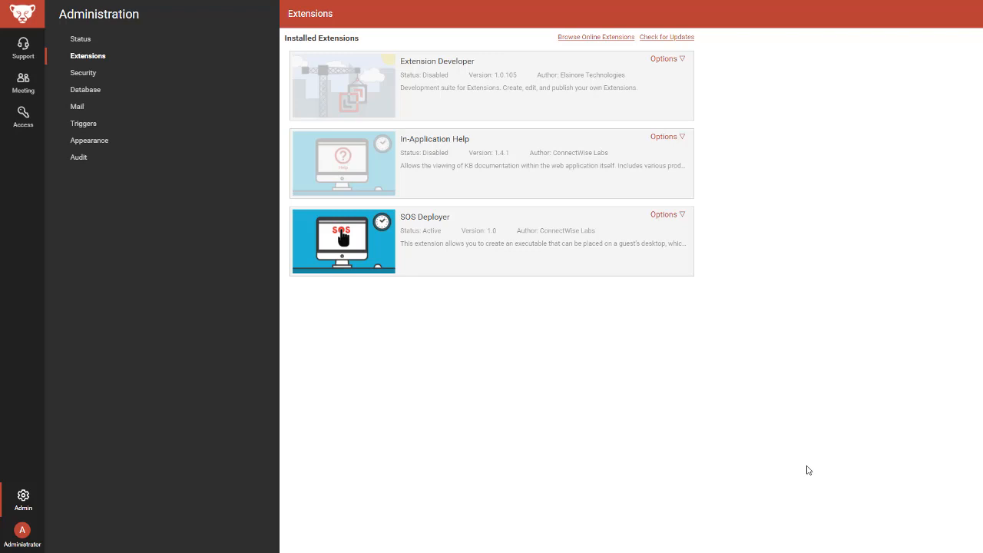
mouse_move(765, 416)
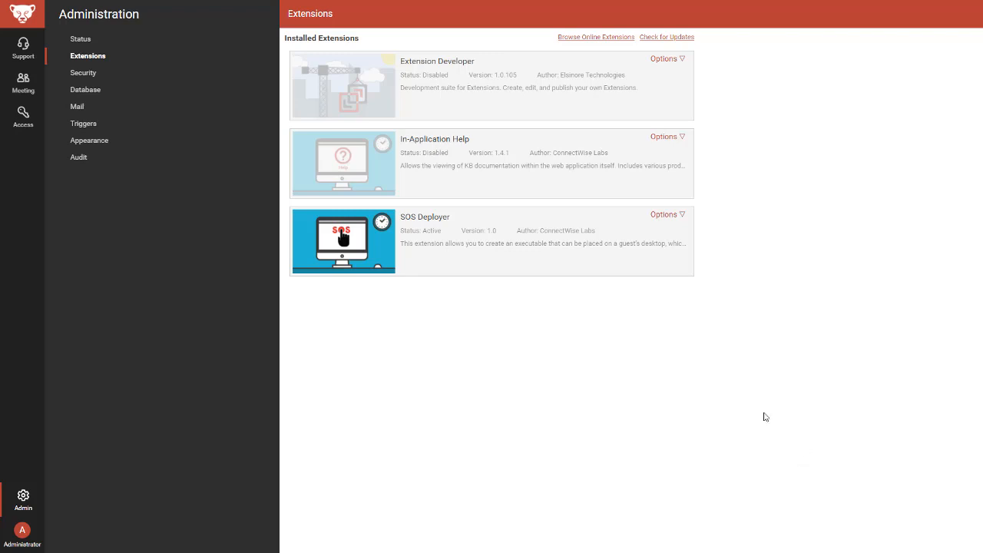
mouse_move(23, 494)
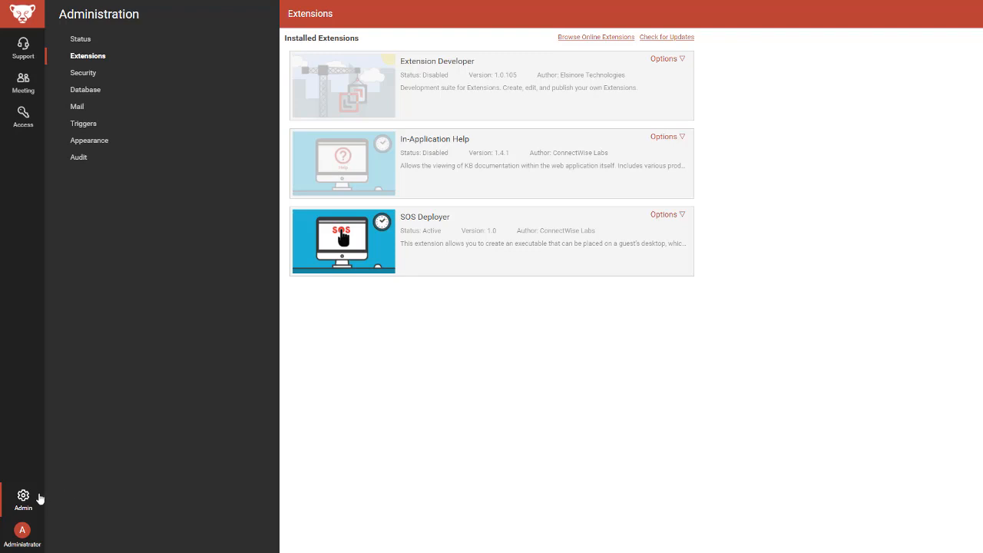
Download Quick Support SOS from the admin menu, check the blue send button, then close it
left_click(22, 499)
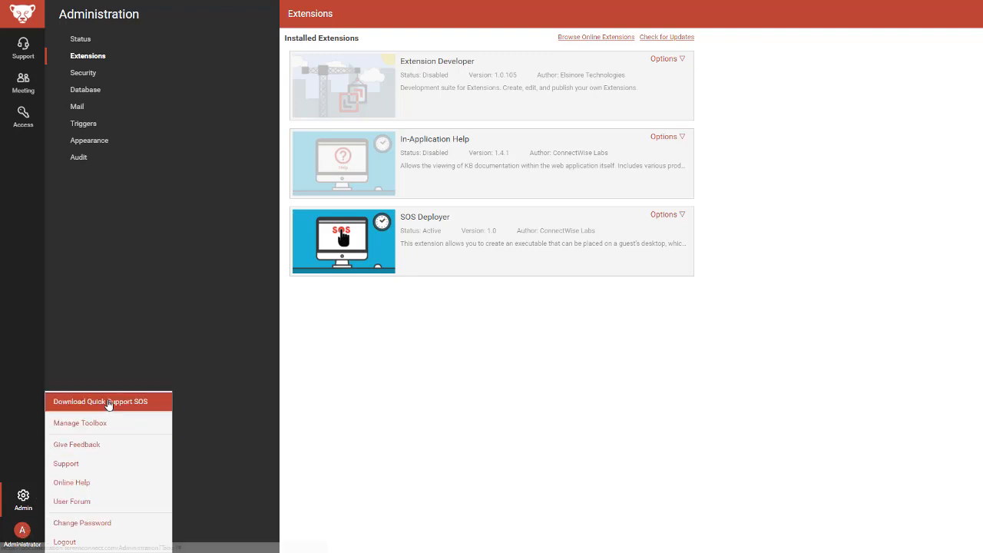
left_click(99, 401)
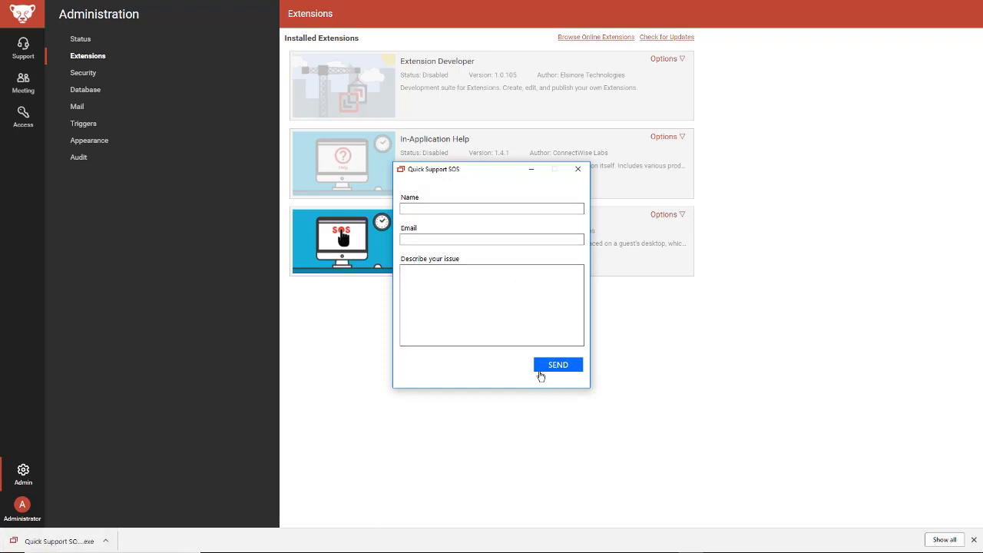
mouse_move(574, 380)
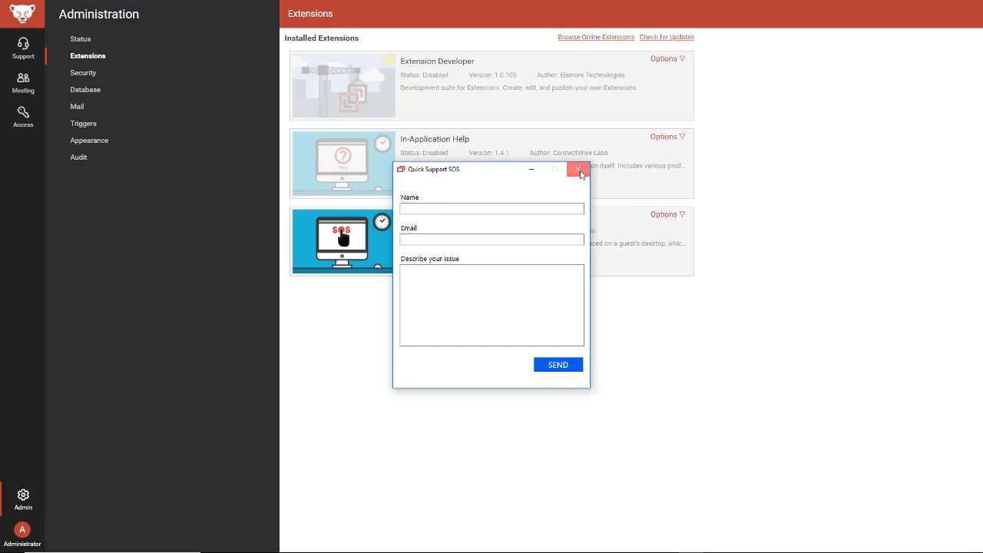
left_click(577, 169)
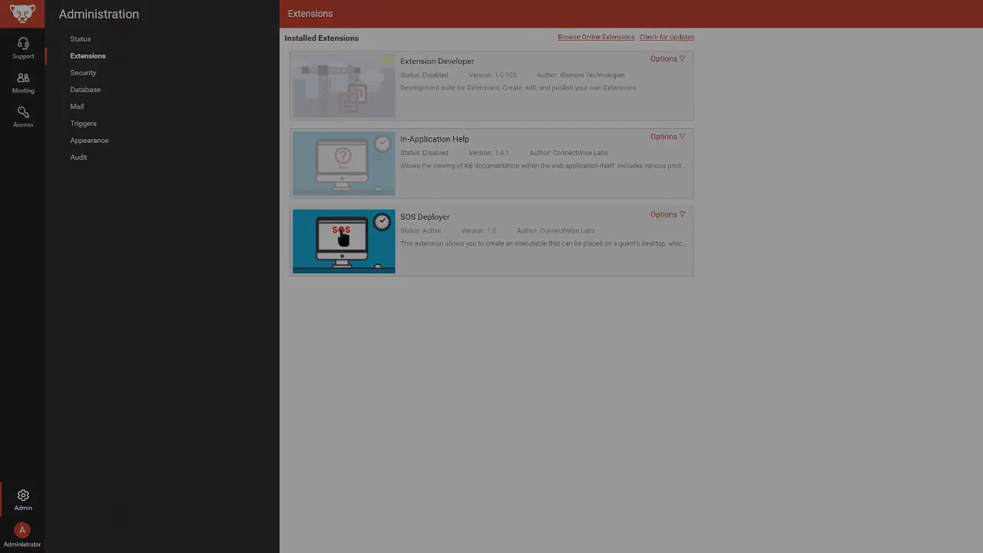
From Access, run QuickSupportSOS.scapp on VWIN10_EDU via Run Tool
left_click(23, 117)
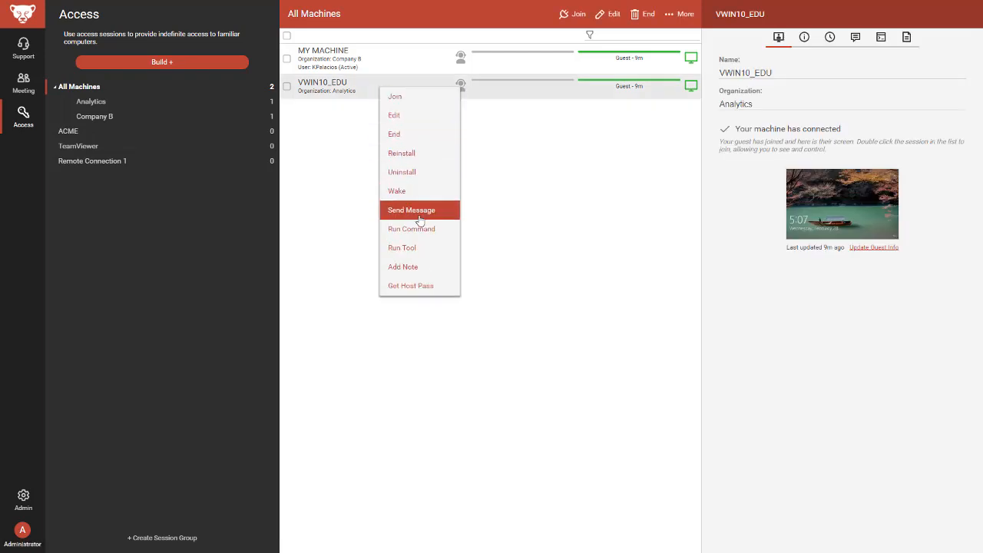
left_click(402, 247)
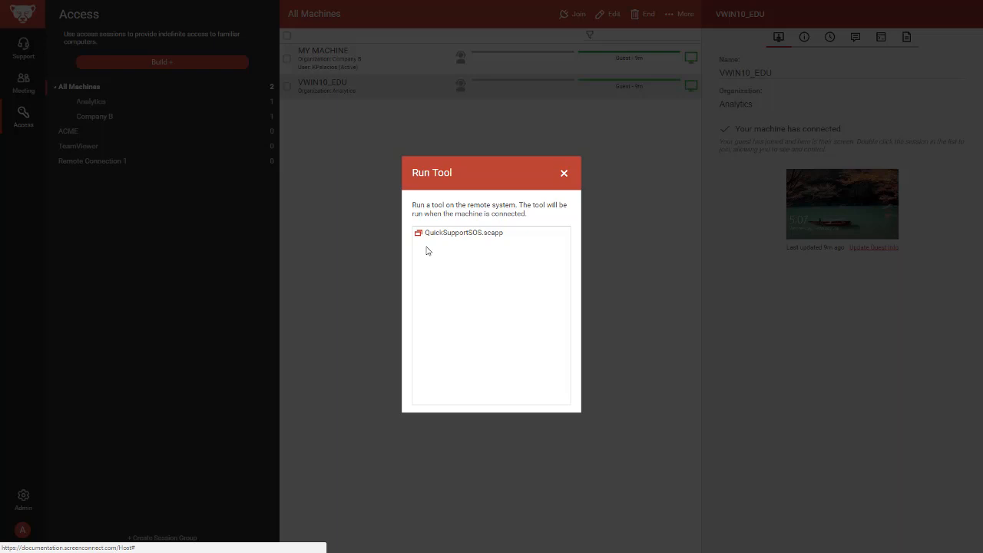
left_click(463, 232)
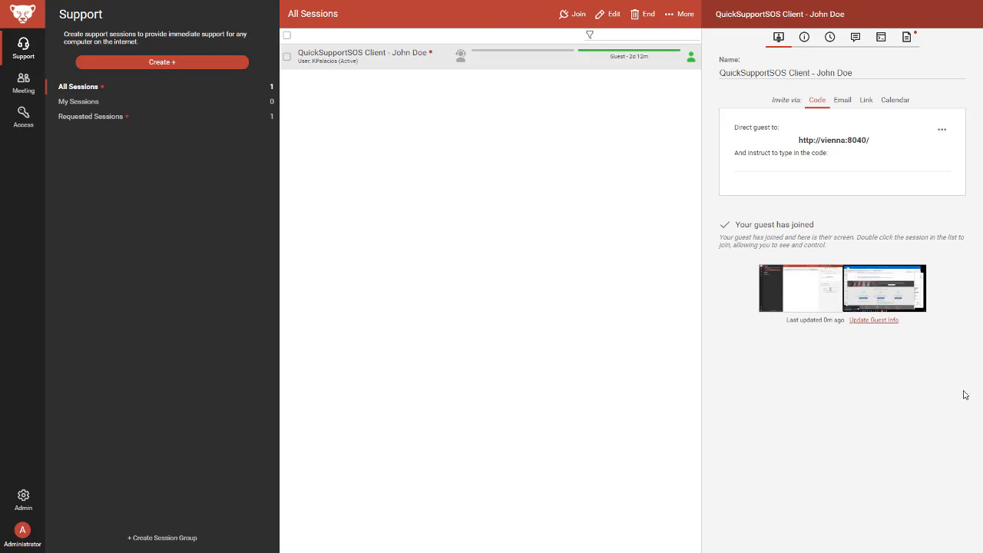
mouse_move(961, 397)
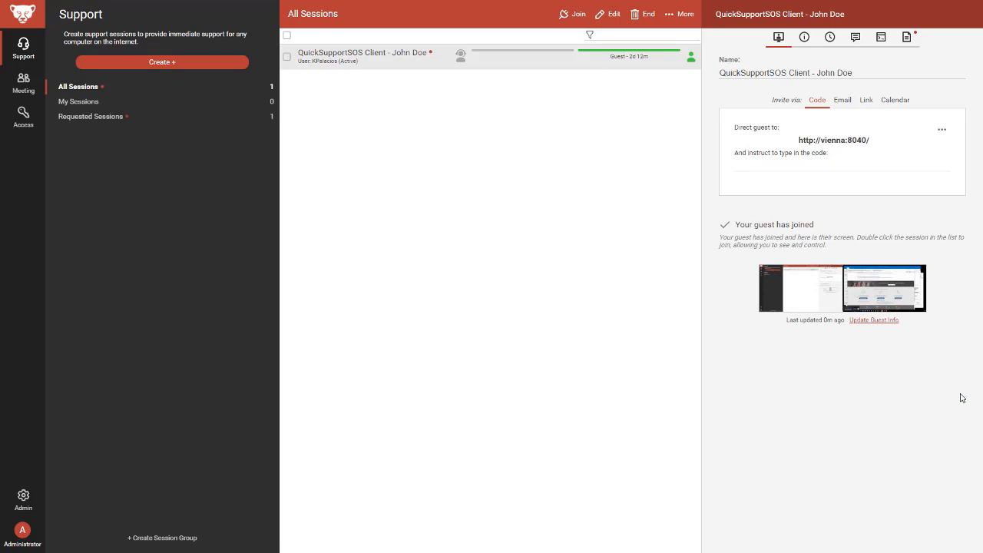